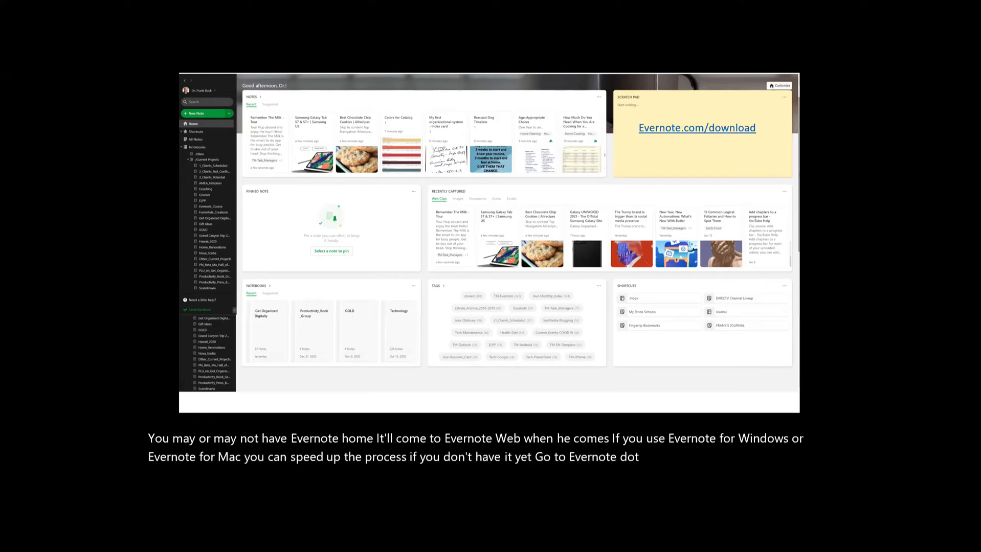
left_click(598, 97)
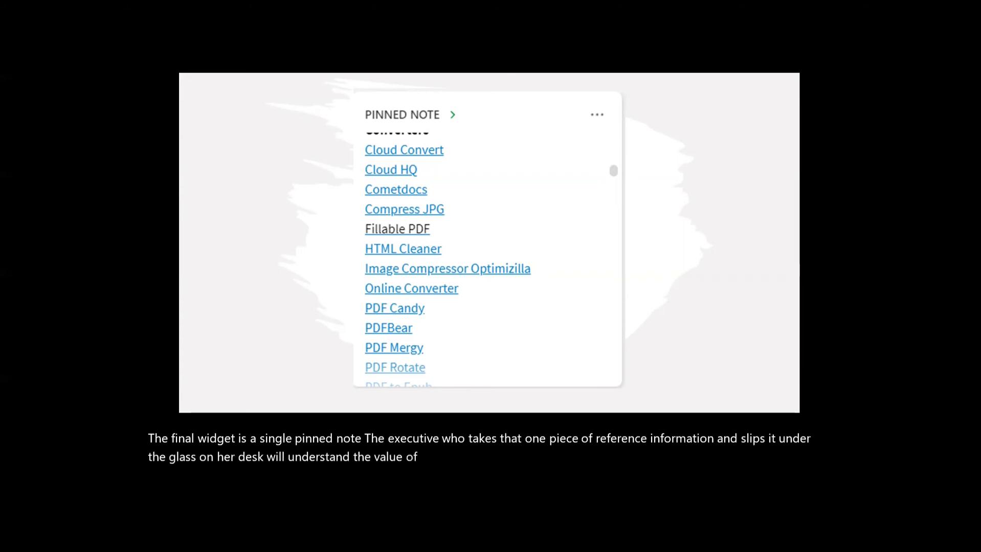
type("the pinned note for me")
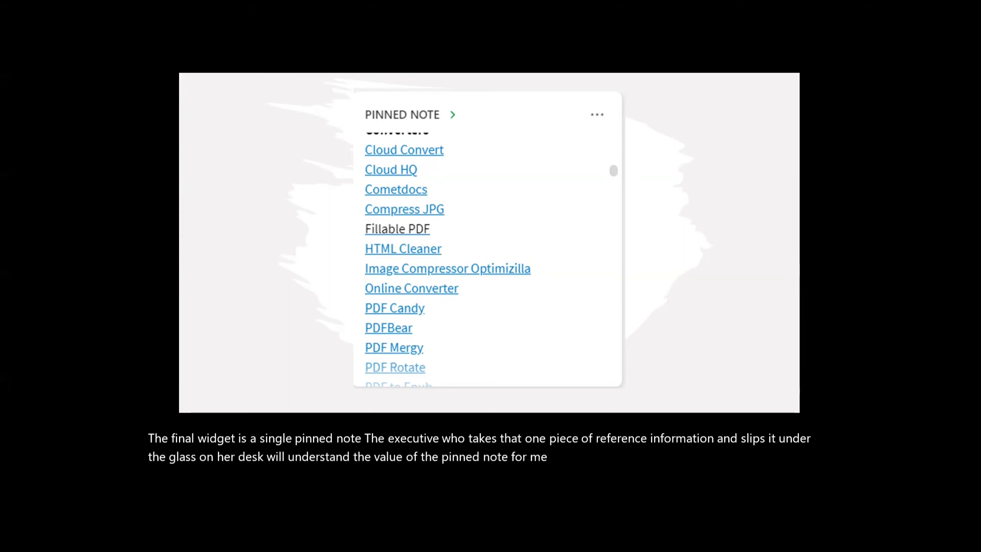